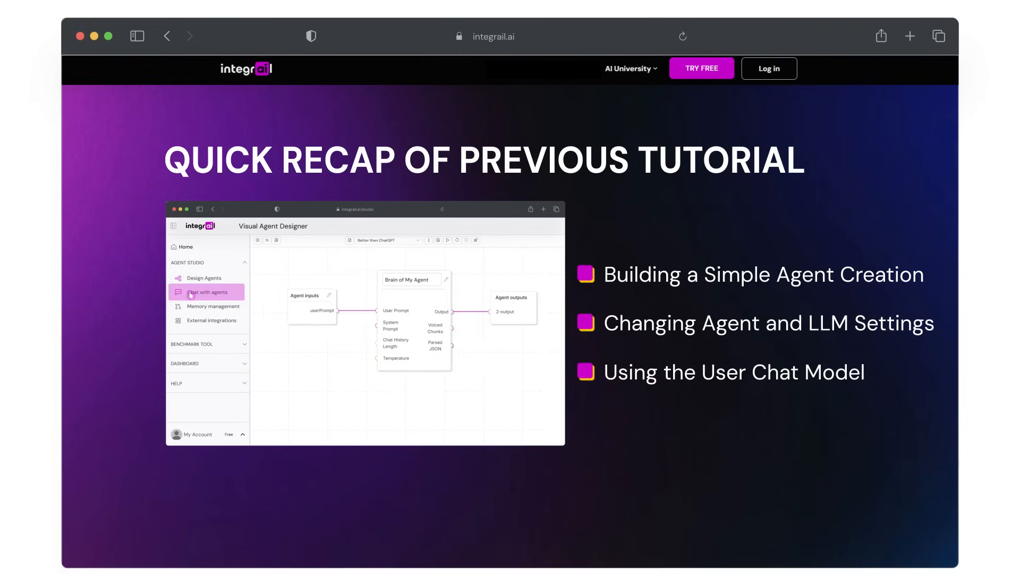
Step: Go to the Integrail home page listing sample agents and the Better than ChatGPT agent
click(207, 291)
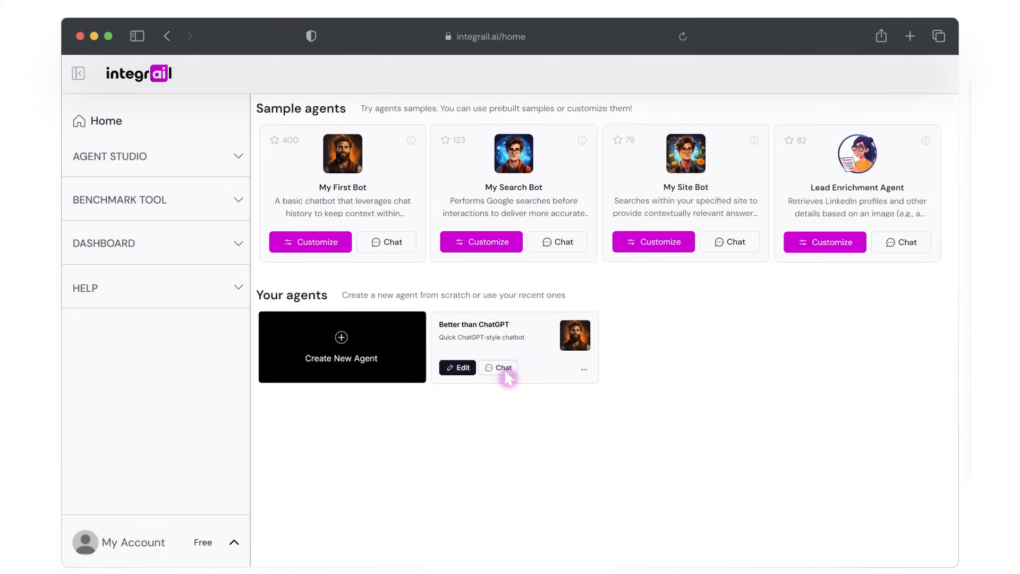
Step: Start a chat with the Better than ChatGPT agent from its card
click(498, 367)
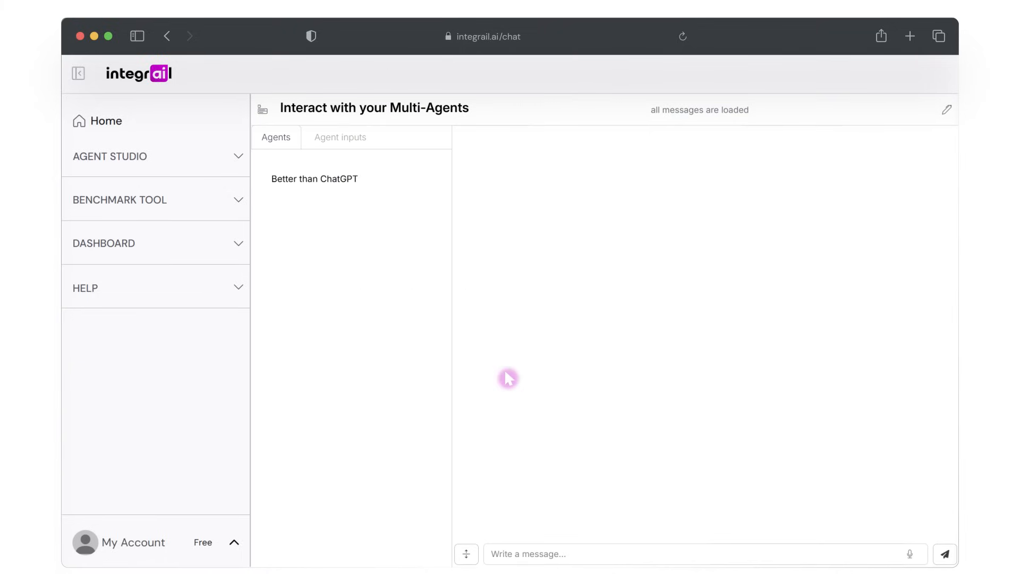
mouse_move(508, 378)
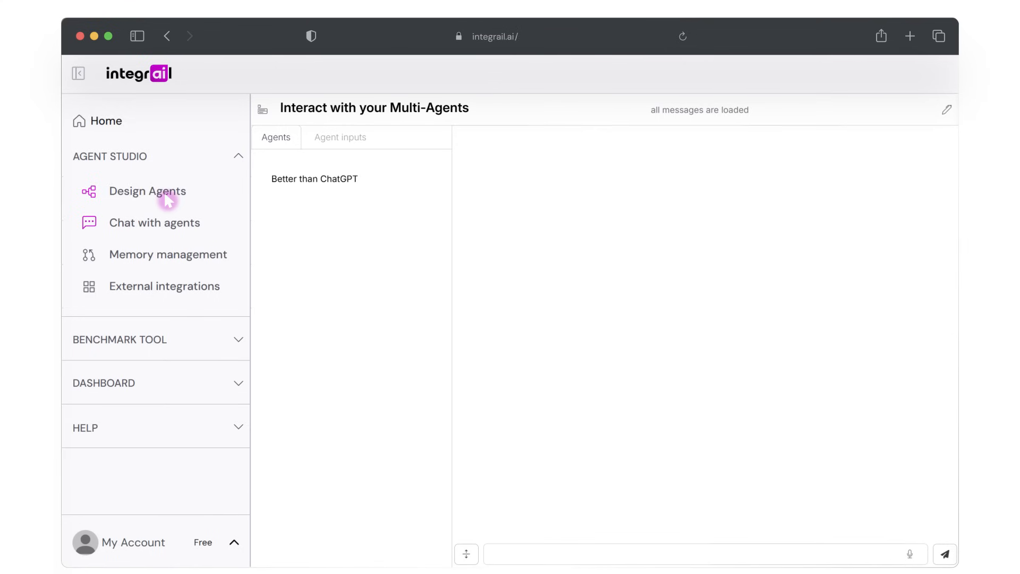
Step: Bring up the Better than ChatGPT flow in the visual designer with the Agent inputs node settings shown
click(148, 190)
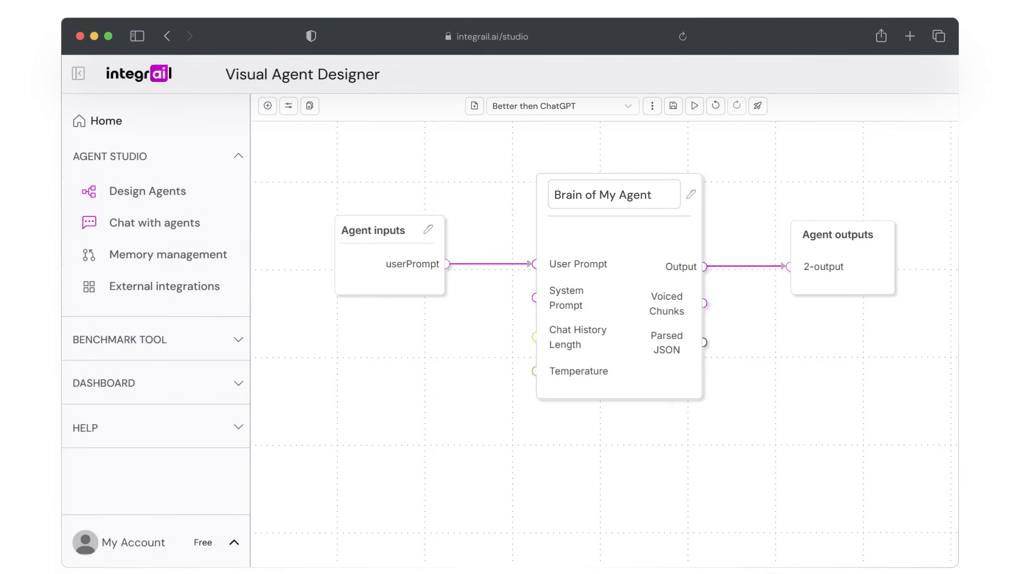
mouse_move(693, 105)
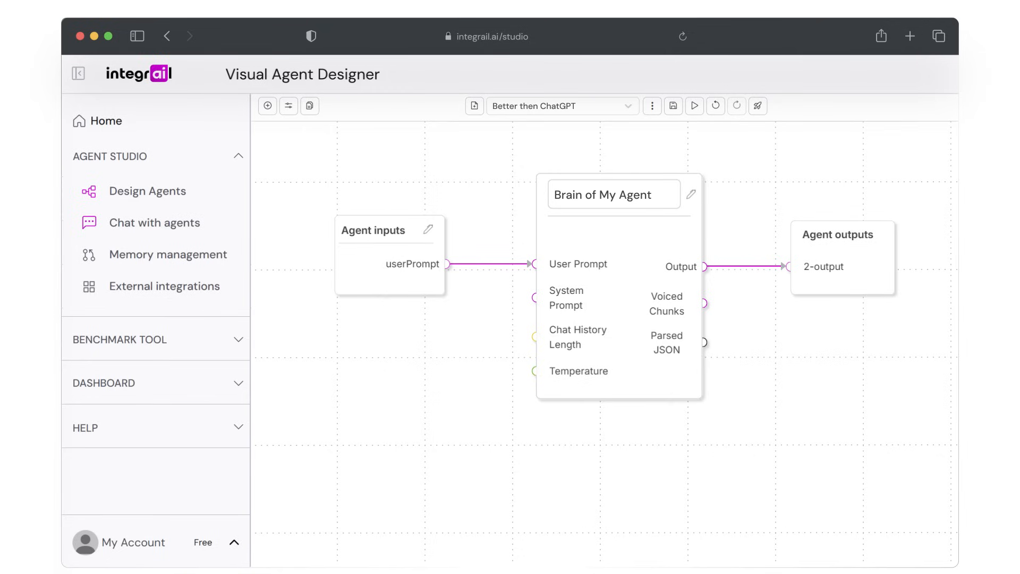
click(389, 254)
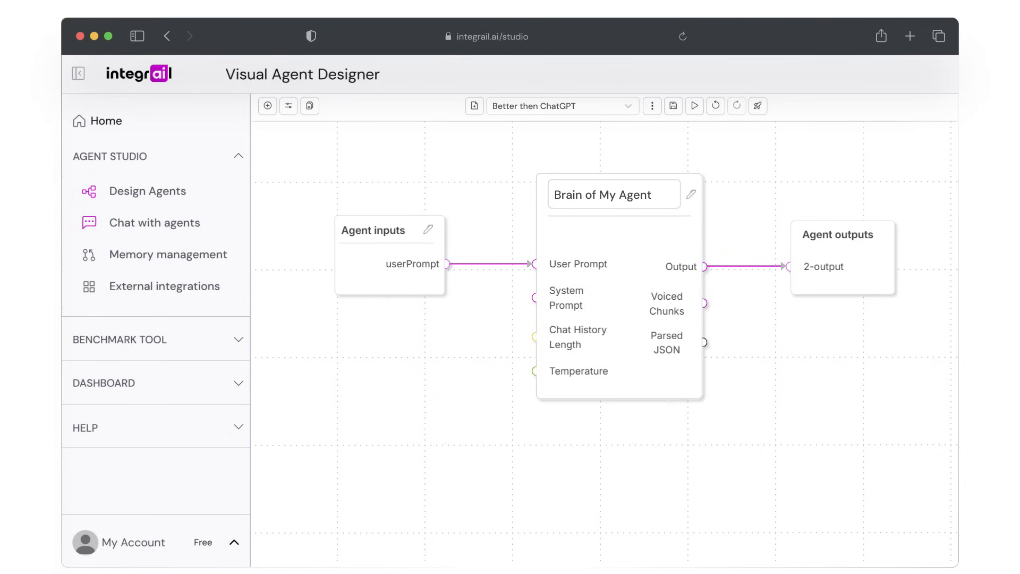
click(842, 257)
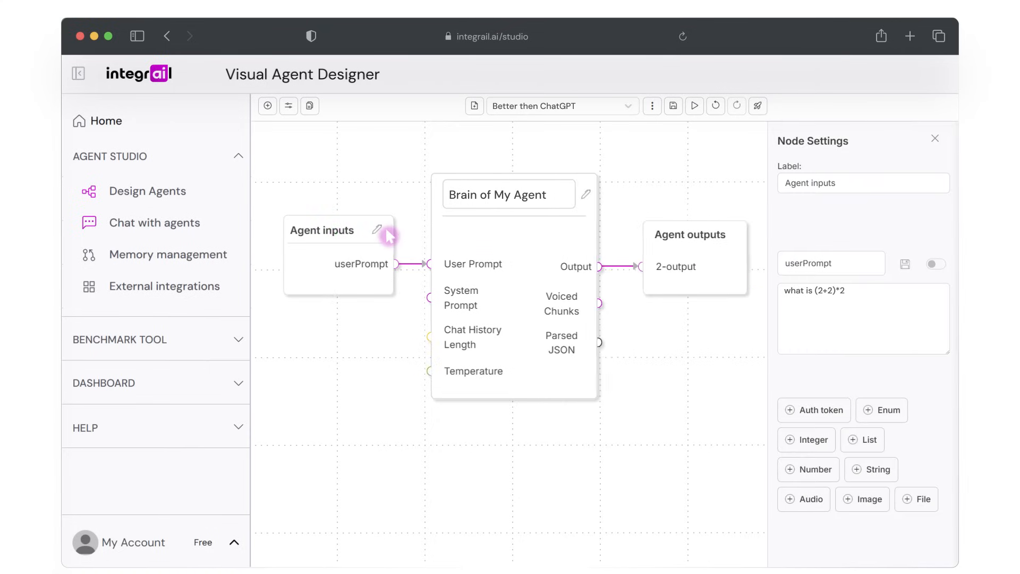
Step: Set userPrompt to "What are fun activities to do in Paris?" and run the agent
click(863, 318)
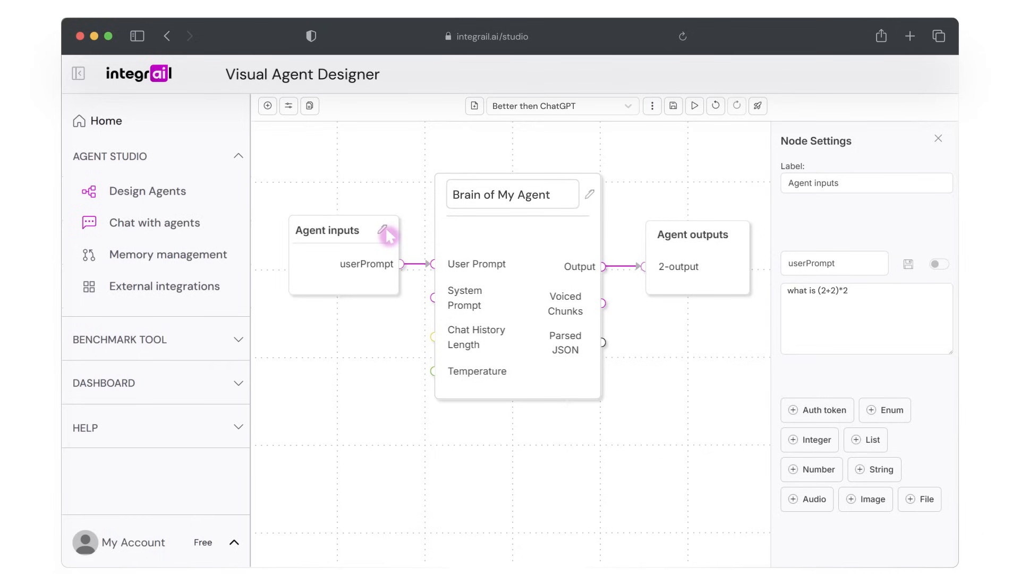
mouse_move(849, 296)
text(What are fun activities to do in Paris?)
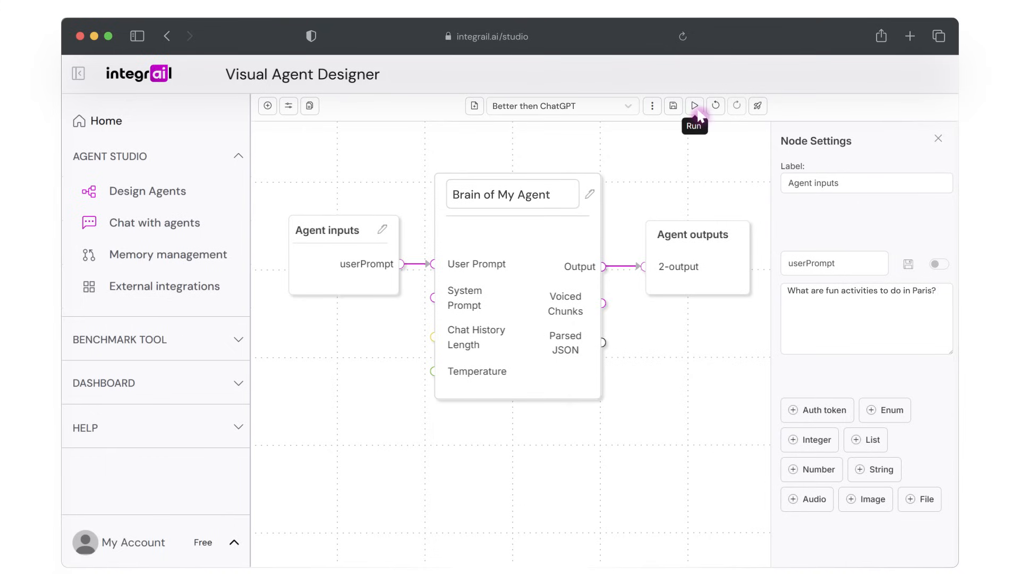
click(694, 105)
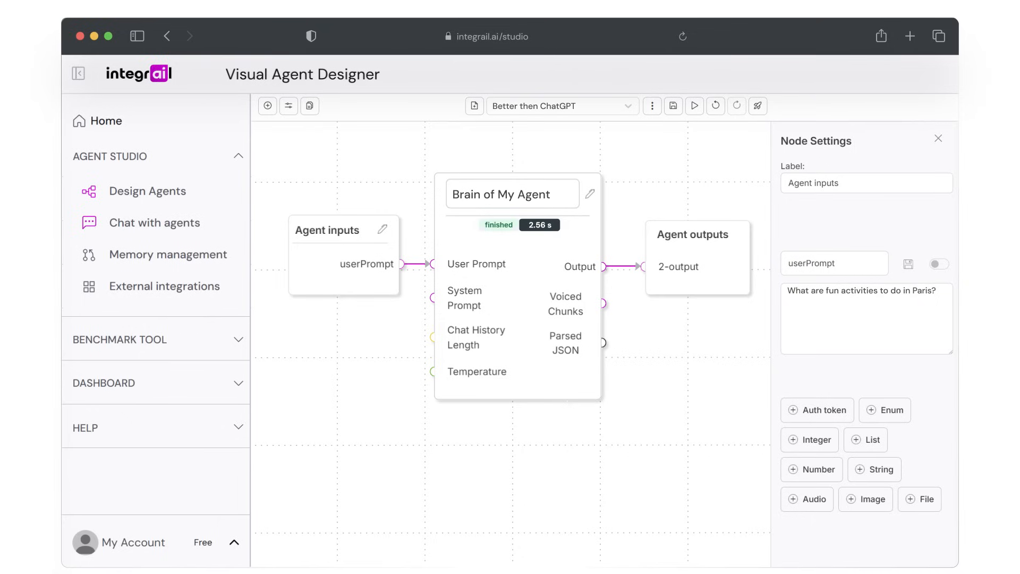
Step: Review the Paris activities answer in the Agent outputs node, then close its settings
click(691, 233)
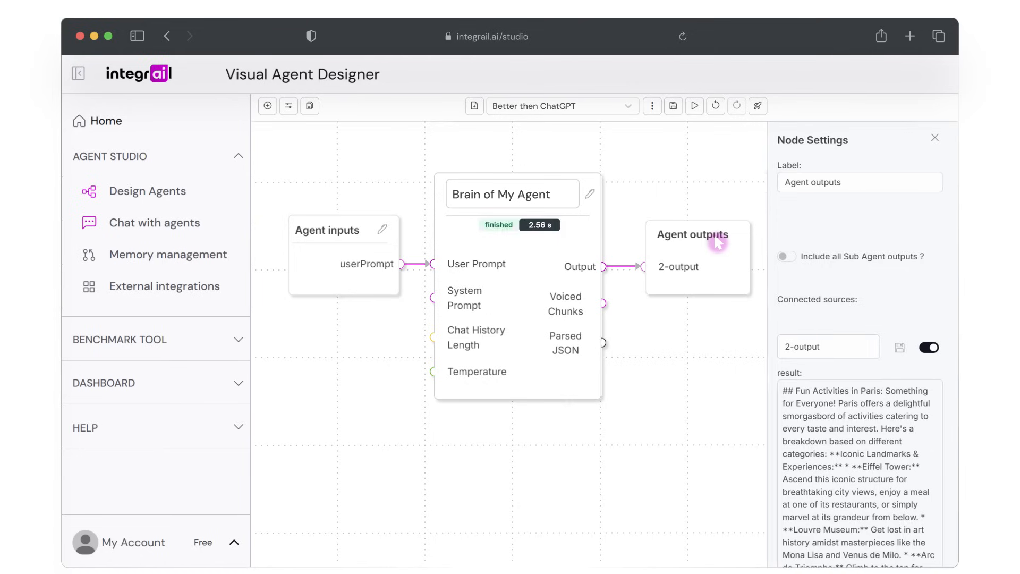
scroll(down, 3)
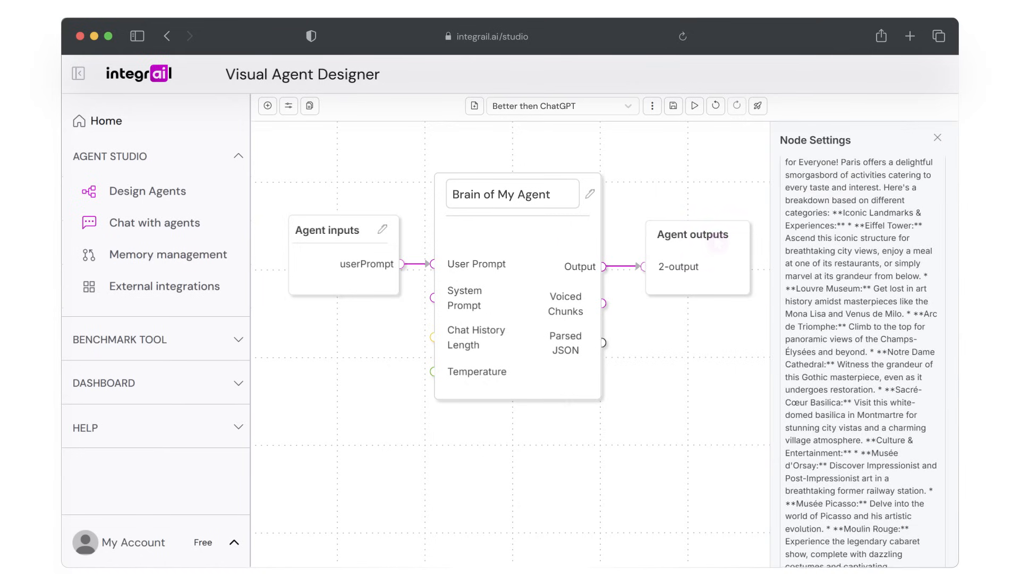
scroll(down, 3)
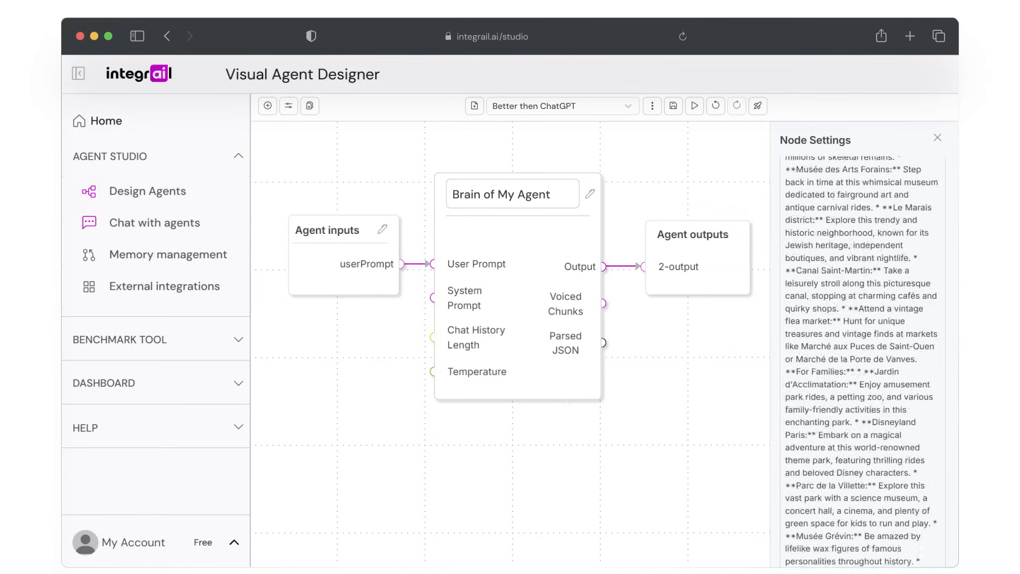
scroll(down, 3)
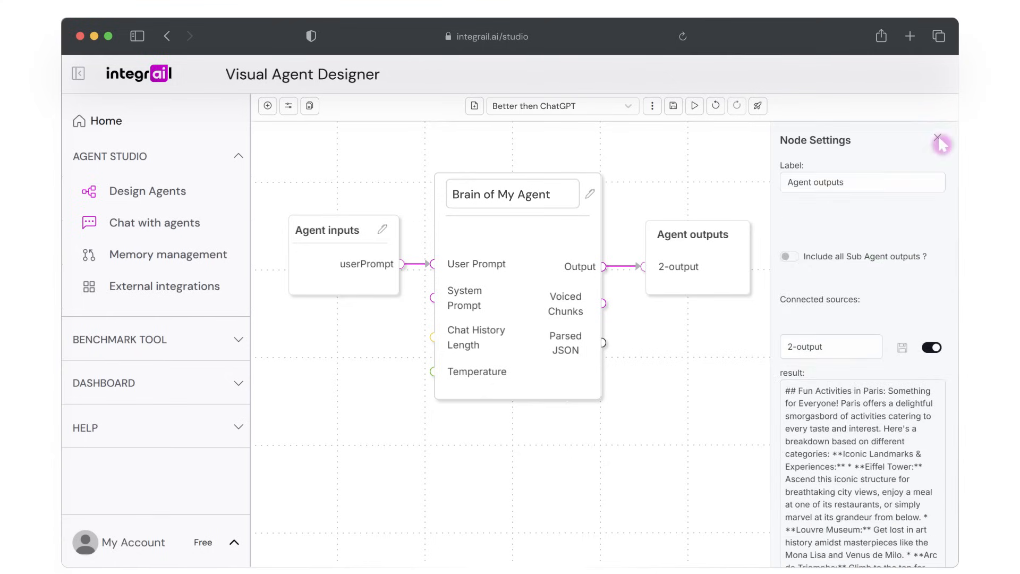
click(937, 138)
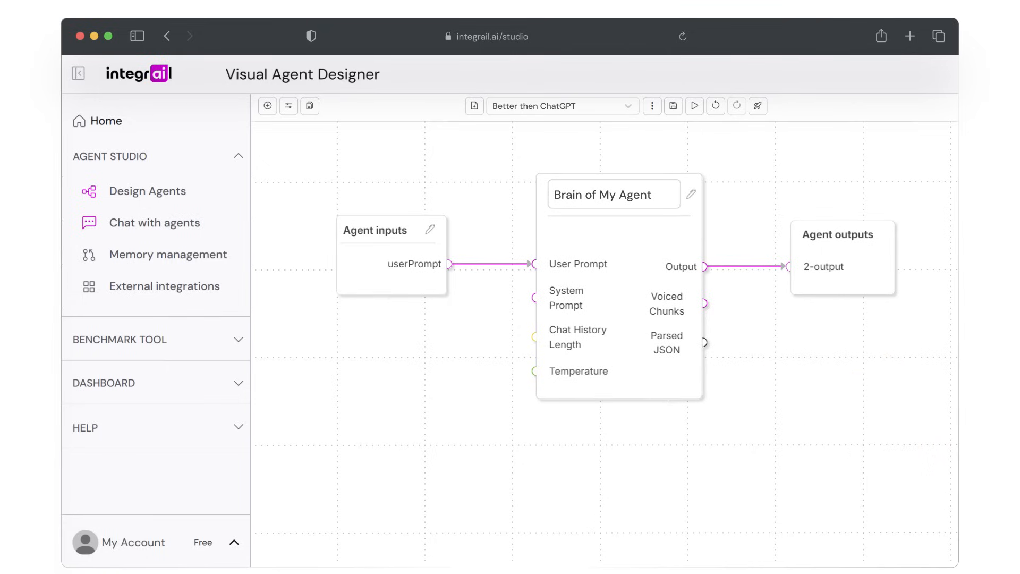
mouse_move(268, 105)
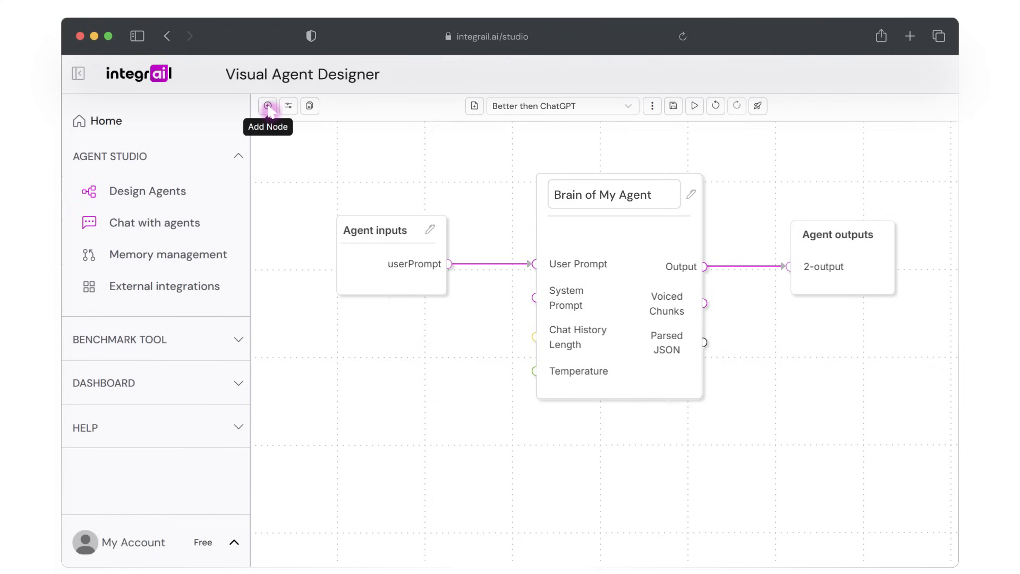
Step: Add Search Query Creator and Google Search nodes to the canvas from the node list
click(268, 105)
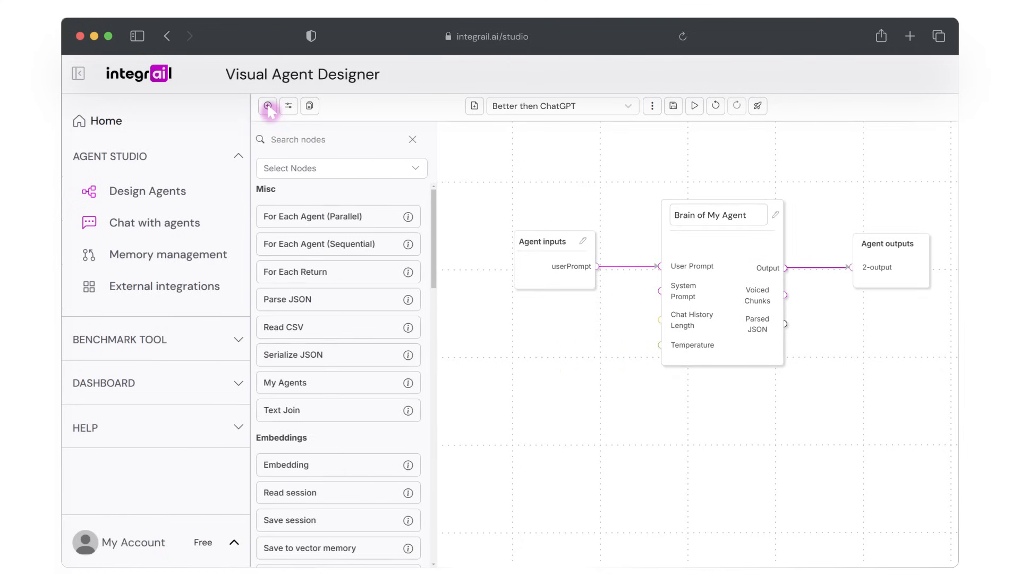
scroll(down, 3)
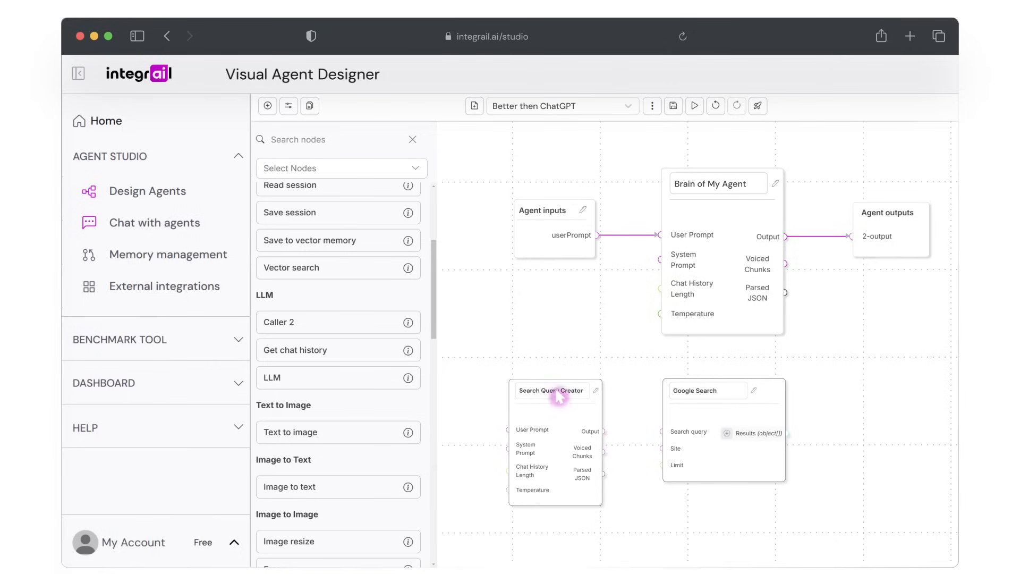
Step: Write the Search Query Creator's system prompt asking for one short, precise Google search query
click(412, 140)
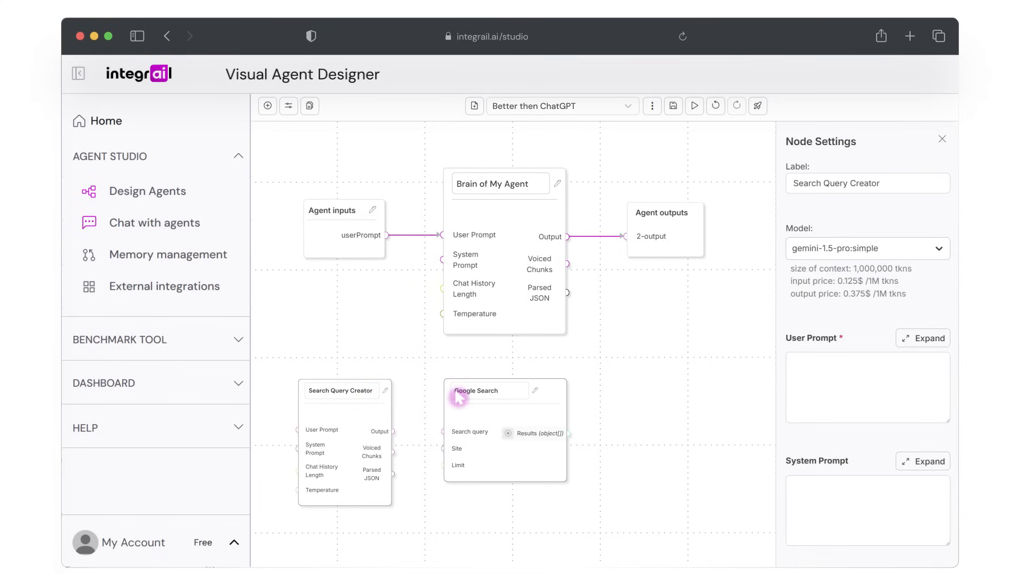
mouse_move(936, 468)
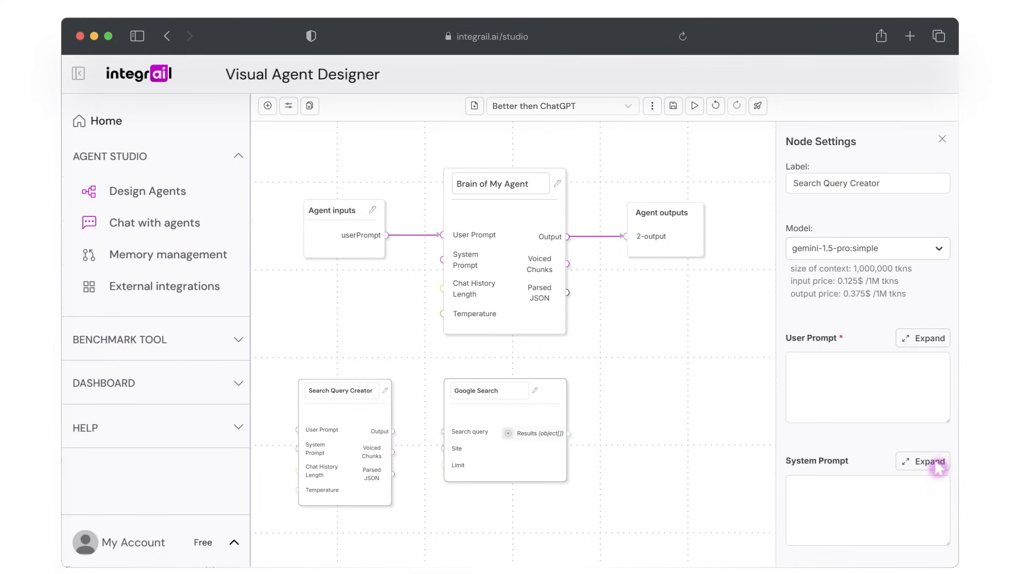
click(922, 460)
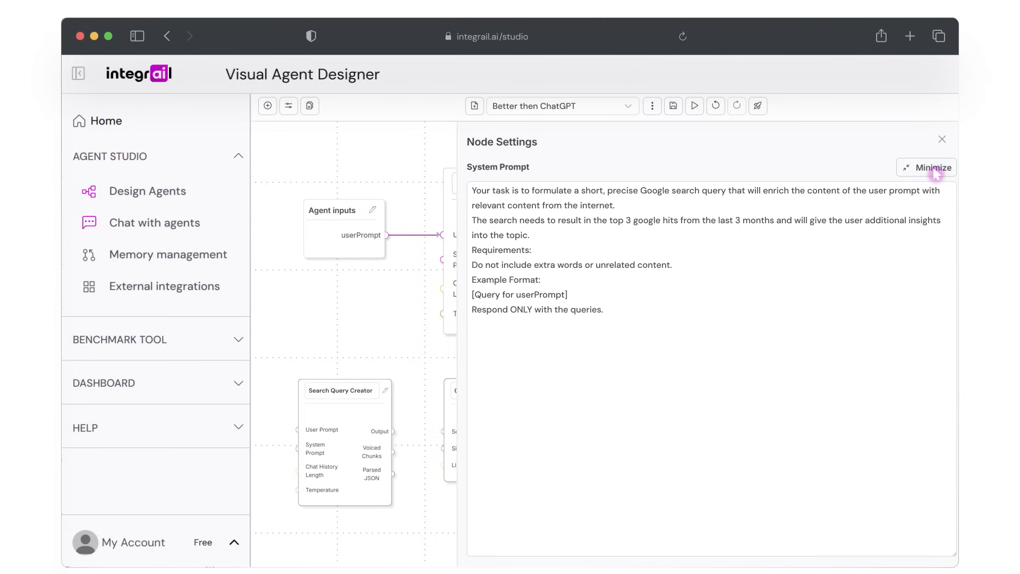
click(932, 167)
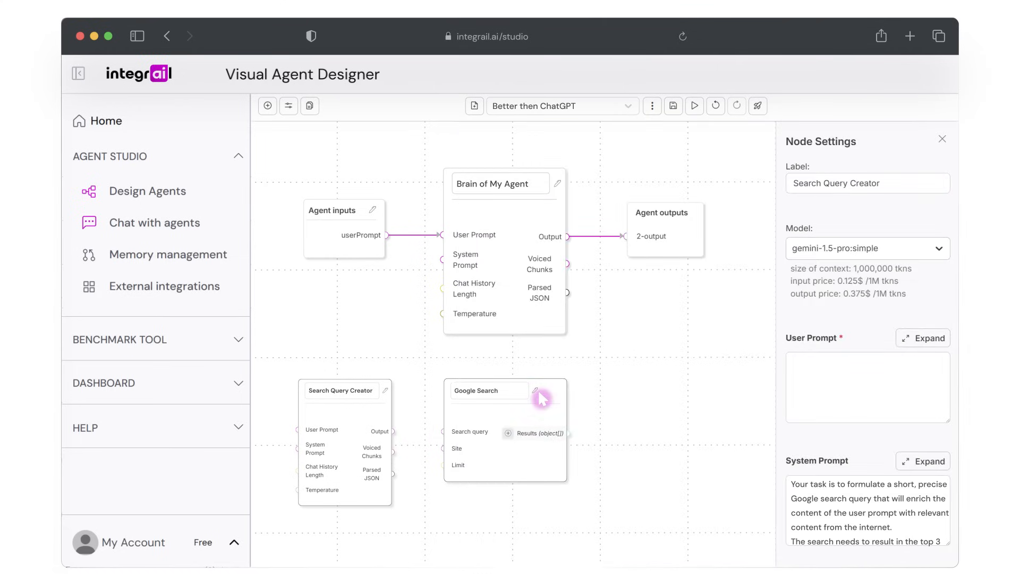
Step: Set the Google Search node's result limit to 3
click(477, 390)
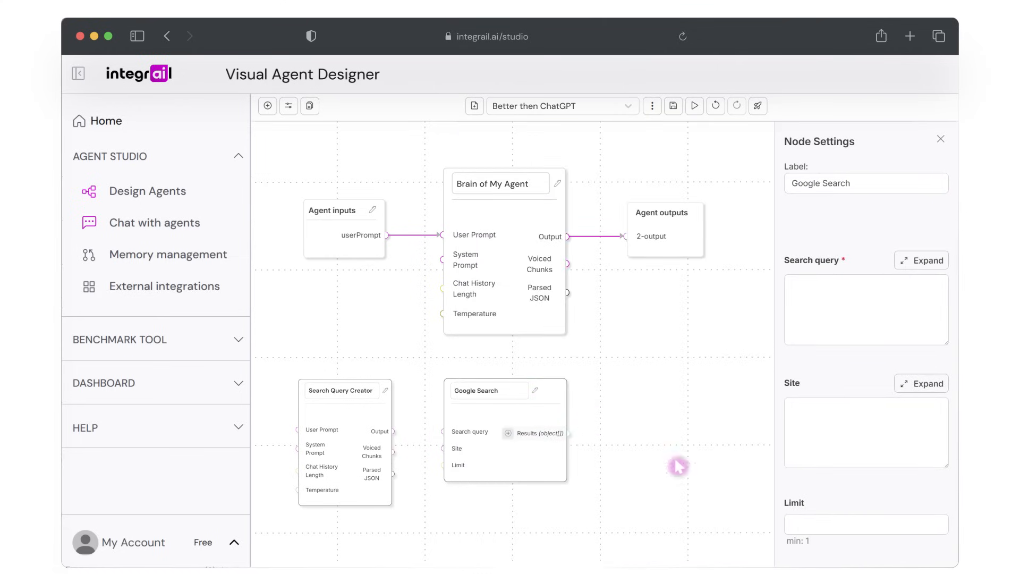
mouse_move(815, 533)
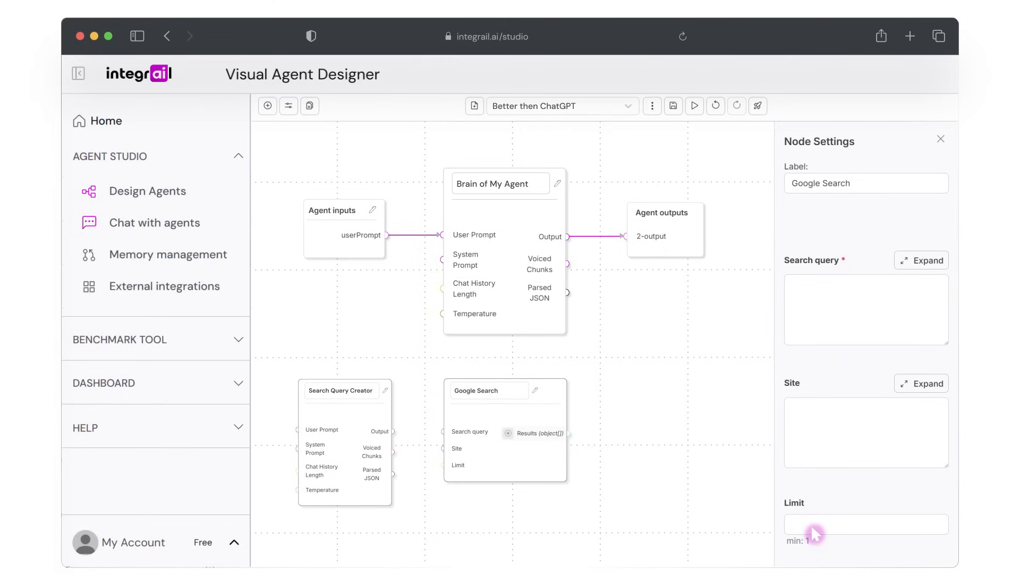
text(3)
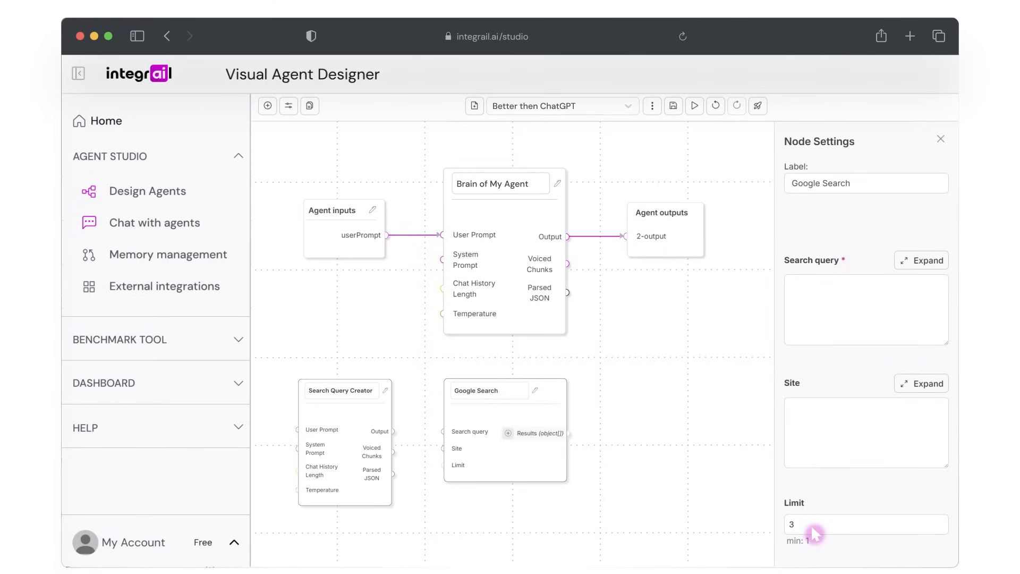
mouse_move(878, 339)
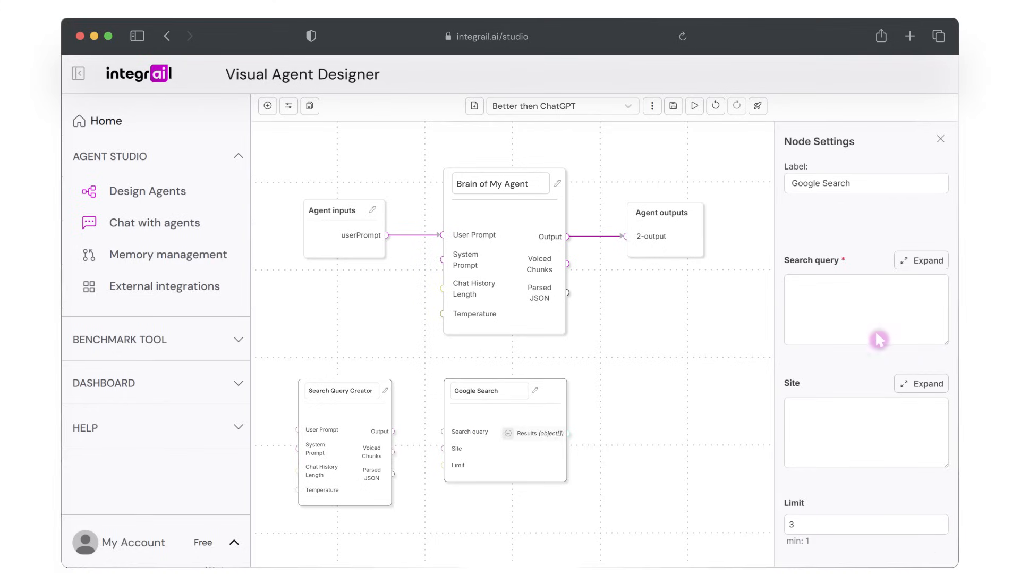
click(940, 138)
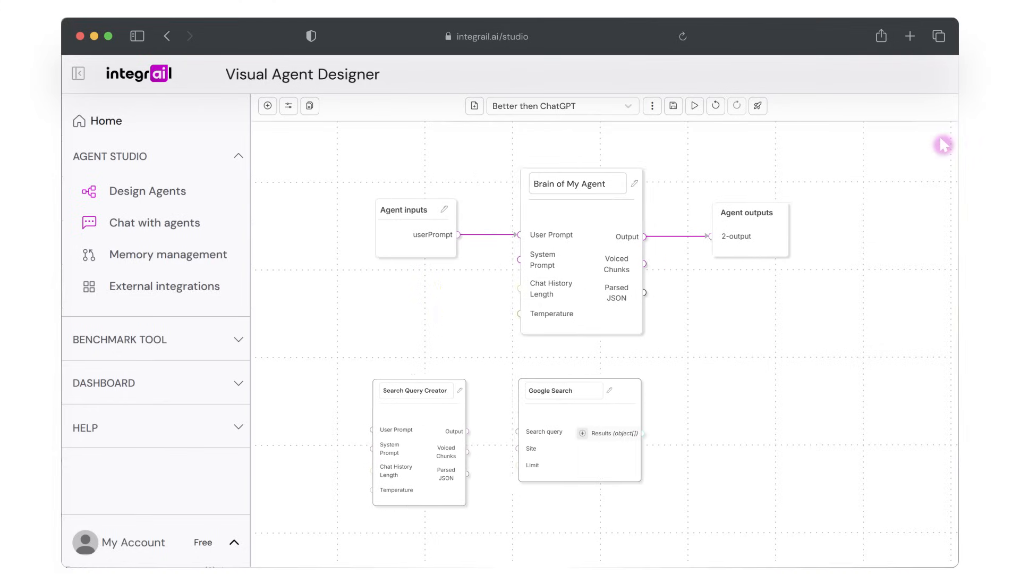
mouse_move(942, 143)
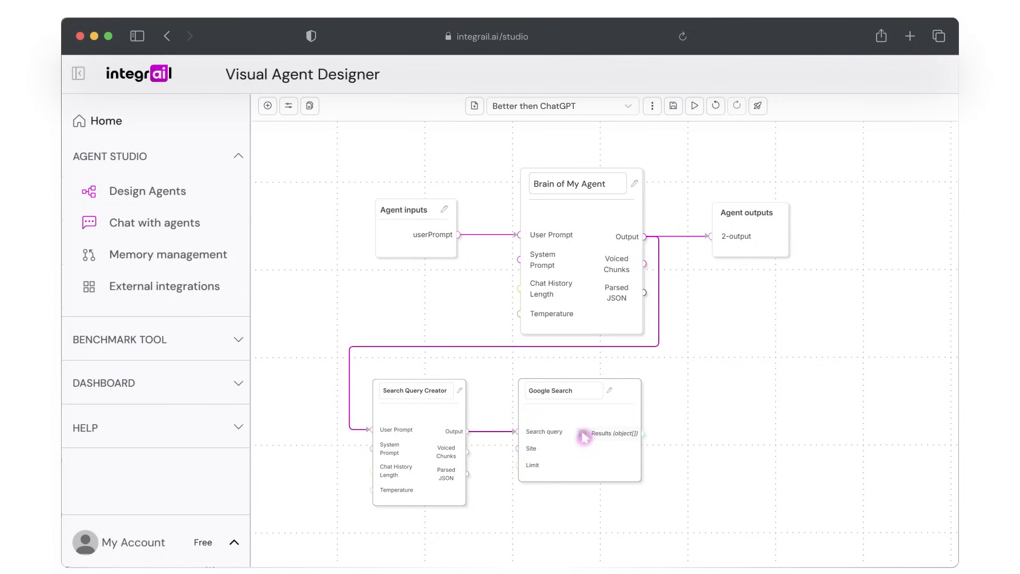
Step: Wire Brain output to Search Query Creator, its output to Google Search, and the three result URLs to Agent outputs
click(584, 433)
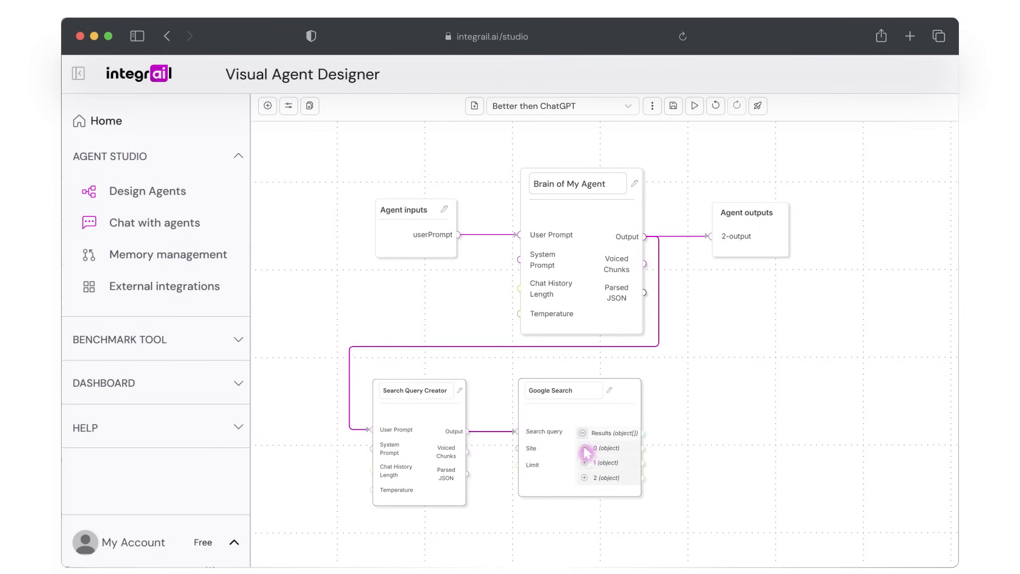
click(583, 447)
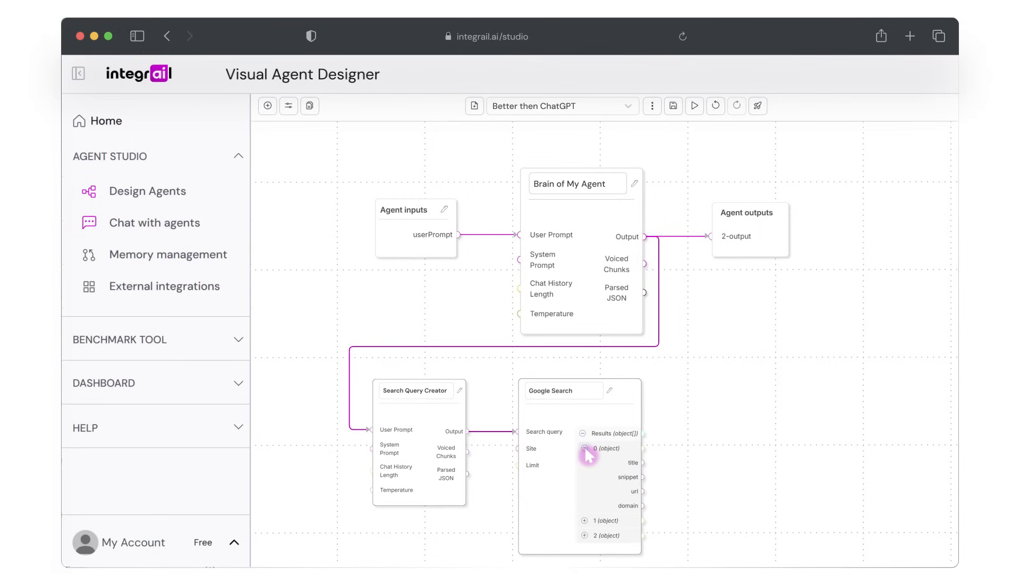
mouse_move(585, 447)
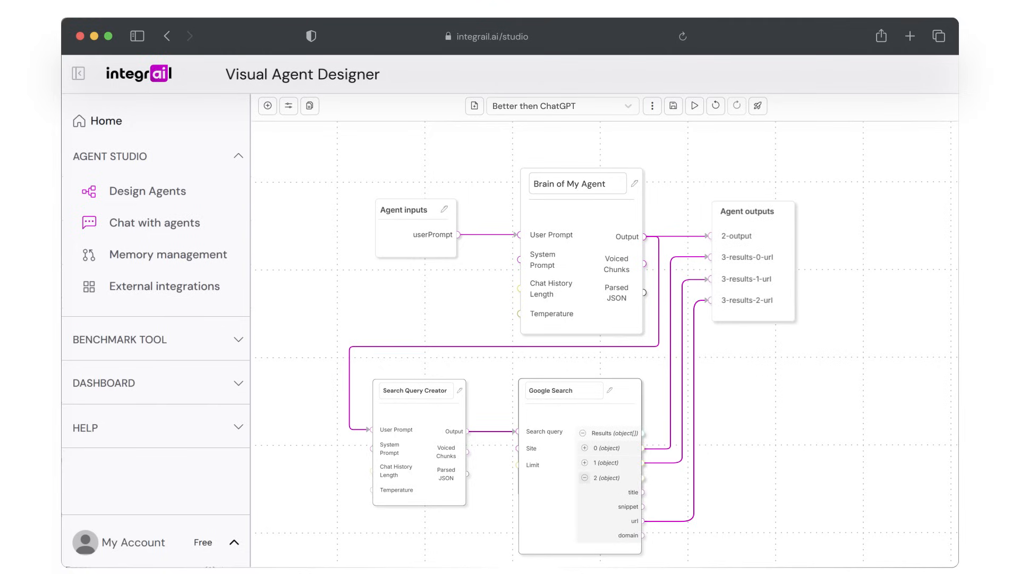
click(583, 477)
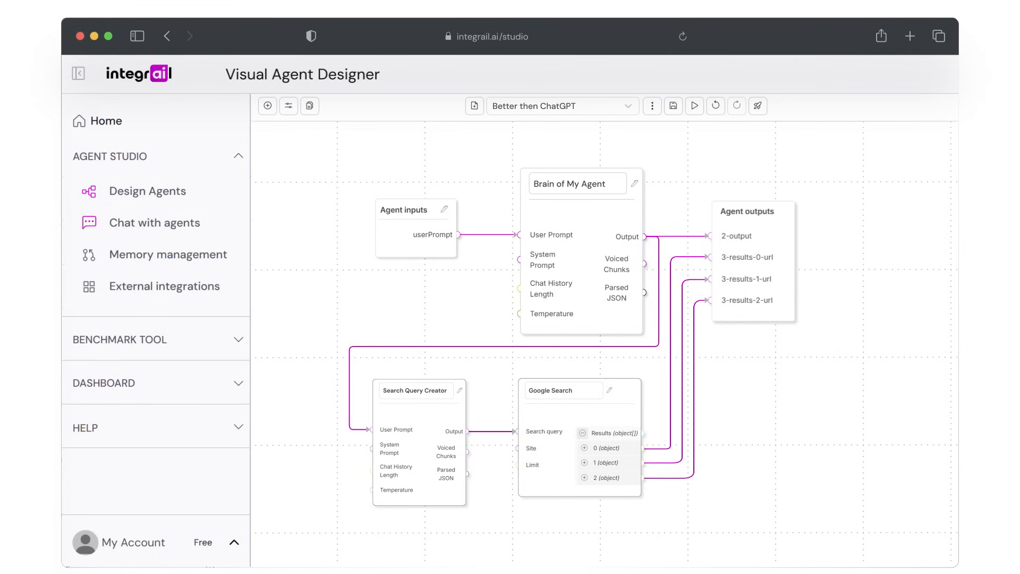
mouse_move(558, 404)
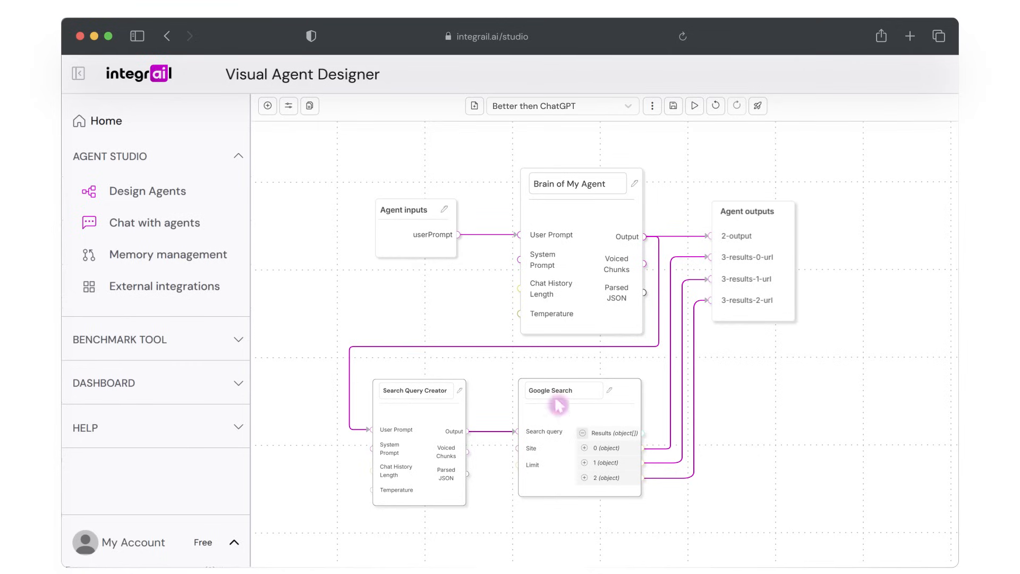
Step: Run the agent on the London strangest-place question and view the answer in Agent outputs
click(404, 209)
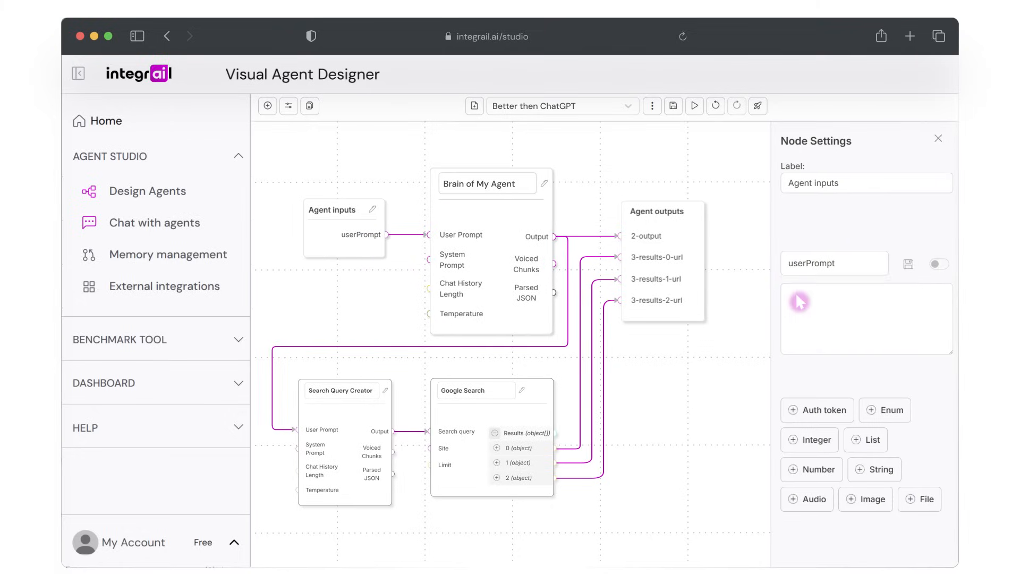
click(694, 105)
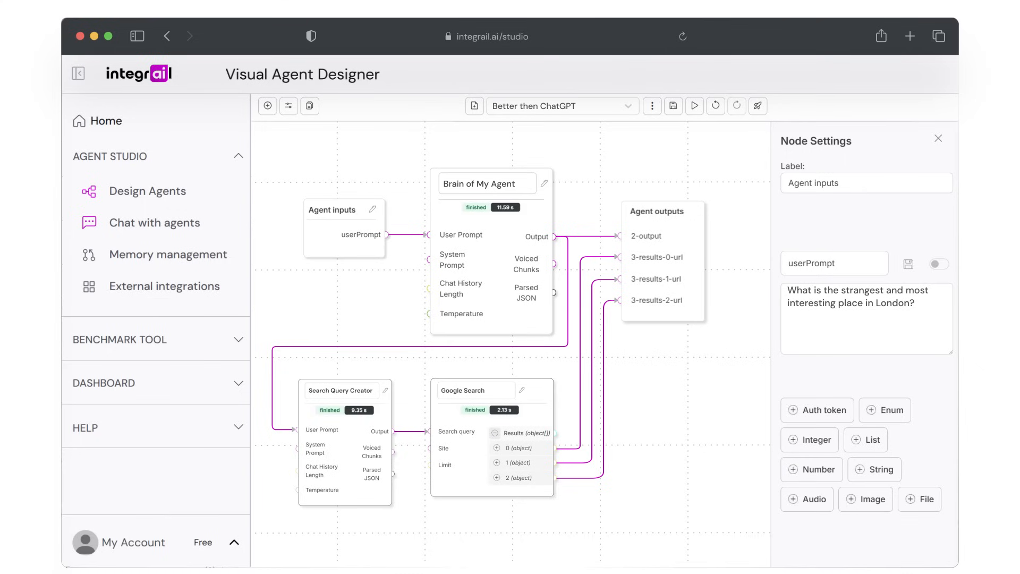
mouse_move(684, 219)
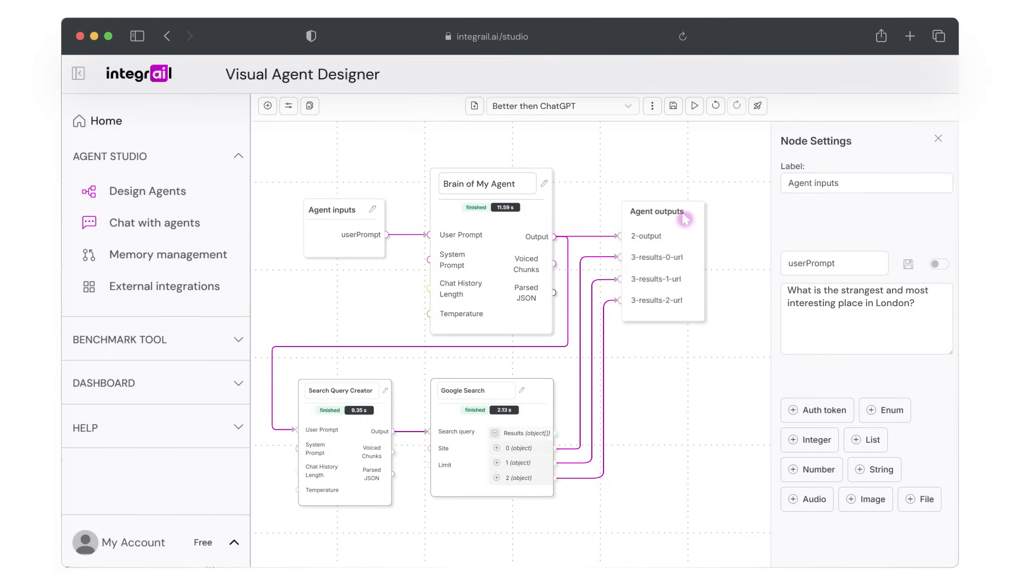
click(657, 210)
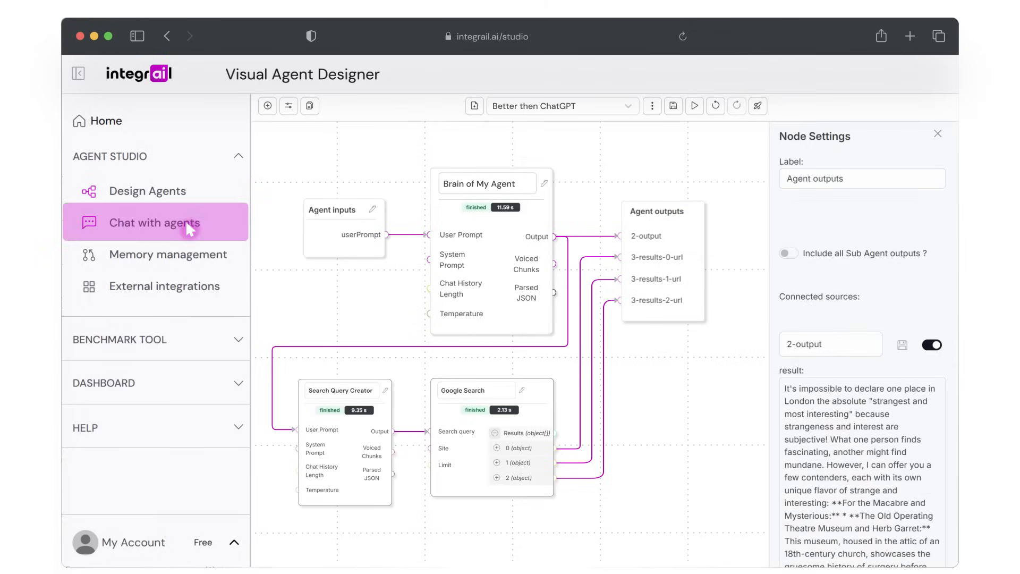
Step: Go to Chat with agents and focus the message box for the Better than ChatGPT agent
click(155, 222)
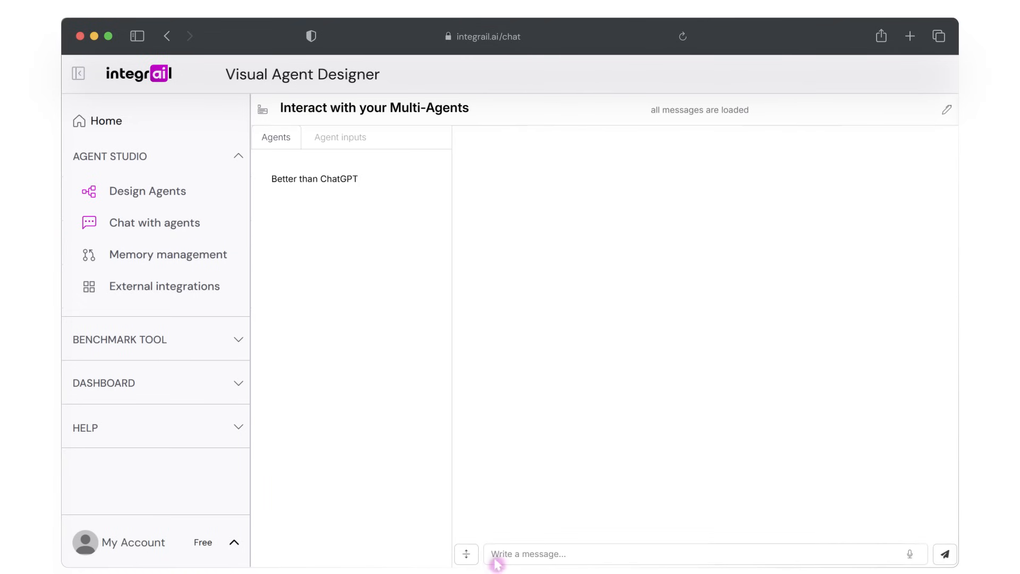
click(944, 554)
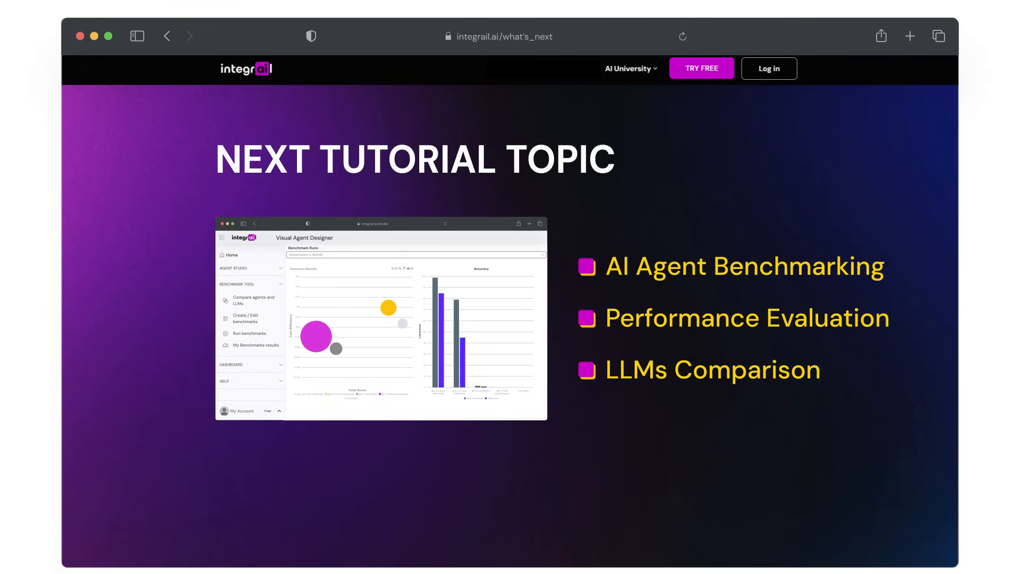
scroll(down, 3)
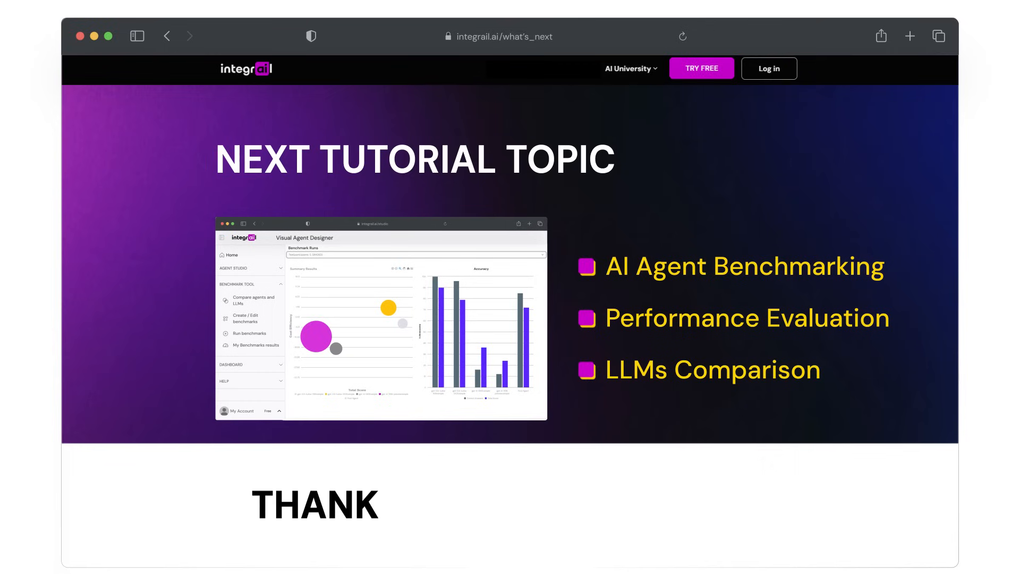